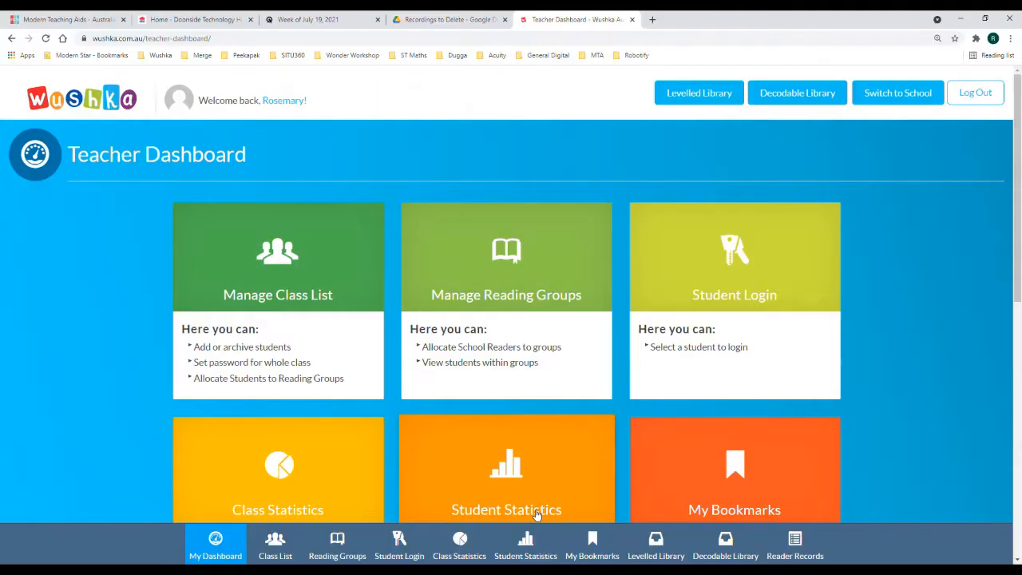
mouse_move(515, 519)
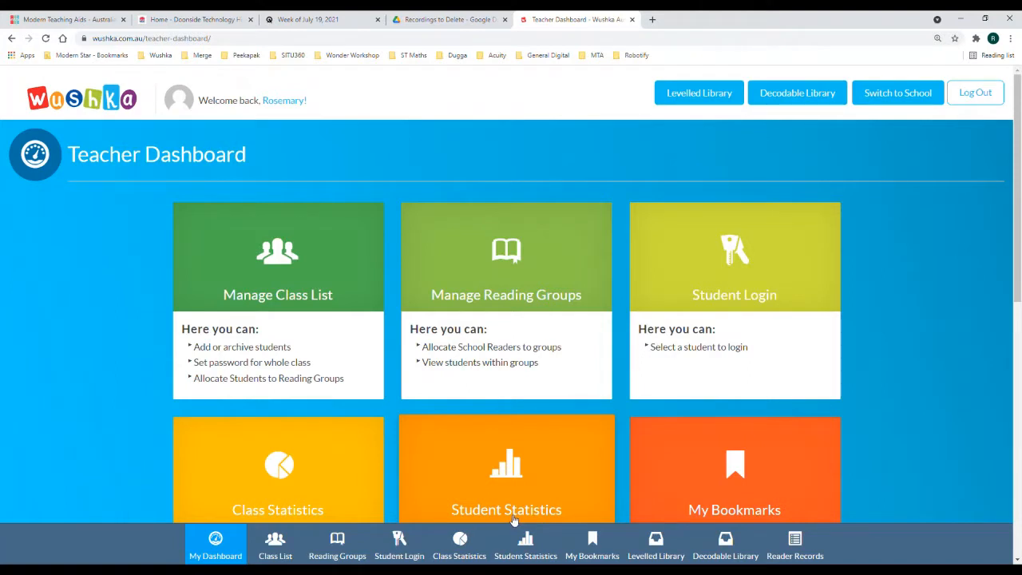
mouse_move(360, 359)
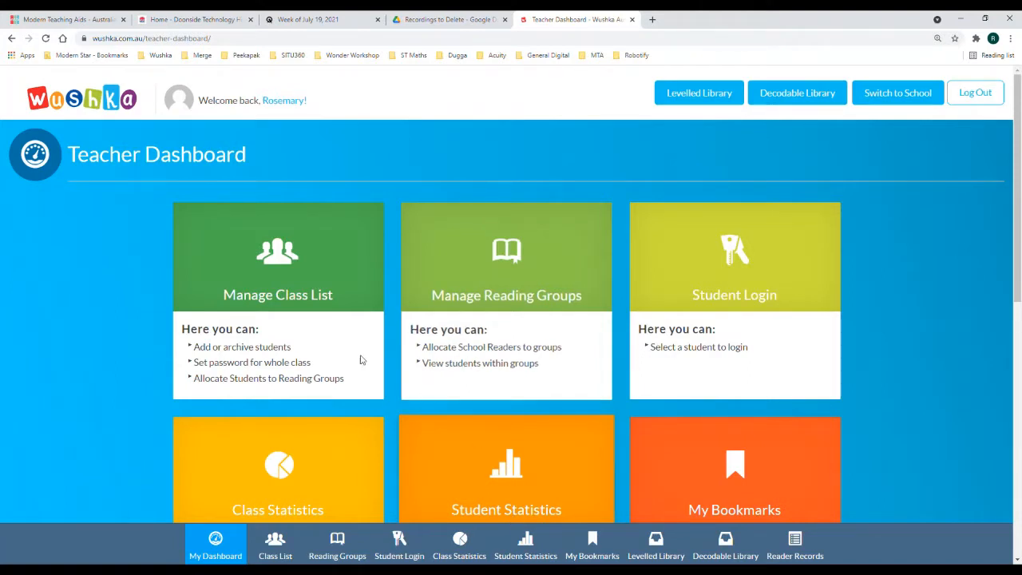
Go to the Manage Class Lists page from the Teacher Dashboard
click(277, 257)
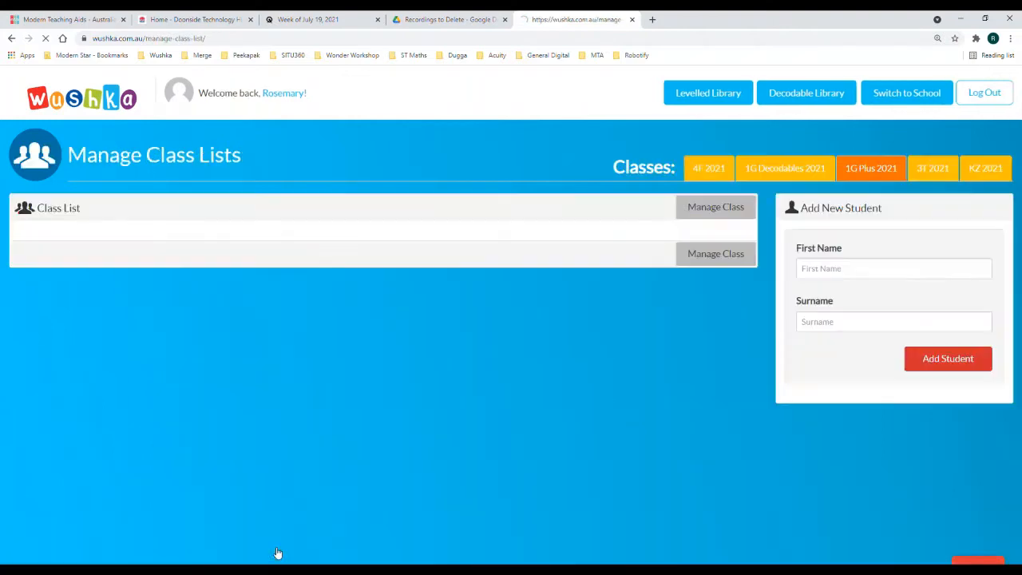
Show the 1G Plus 2021 roster and leave Blinky Bill's reading group as Dolphins after cancelling the edit
click(713, 206)
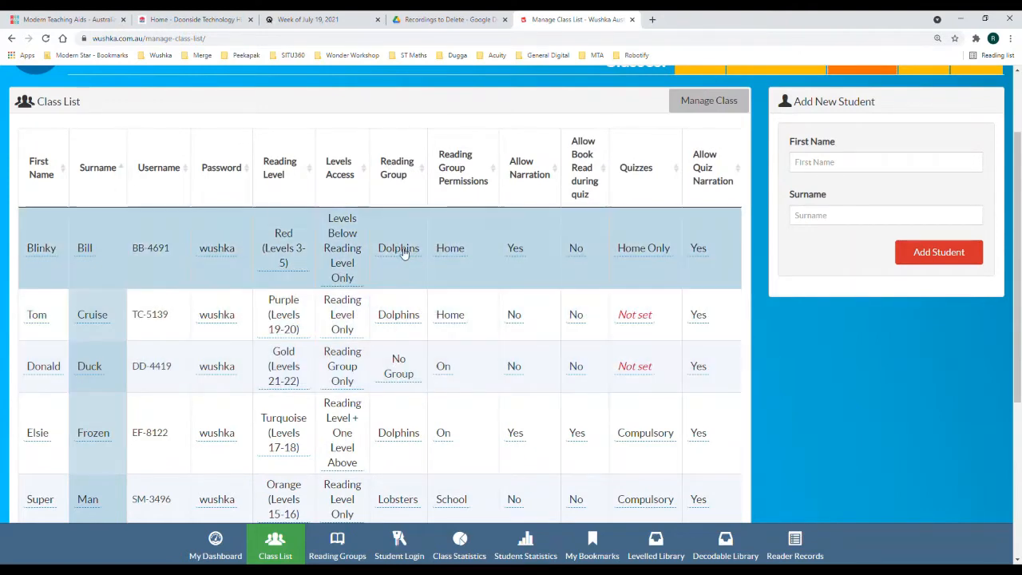
click(398, 247)
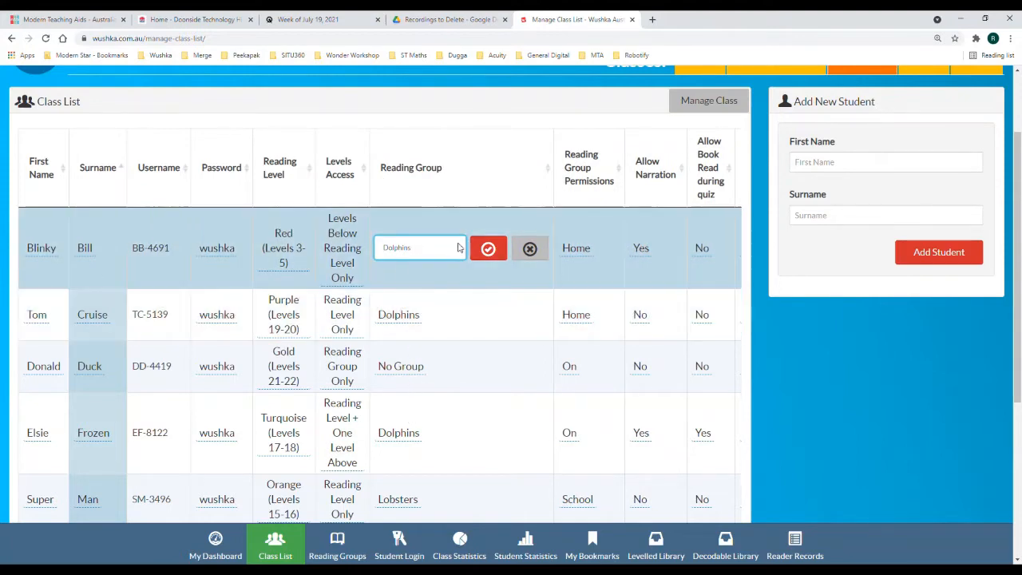
click(488, 249)
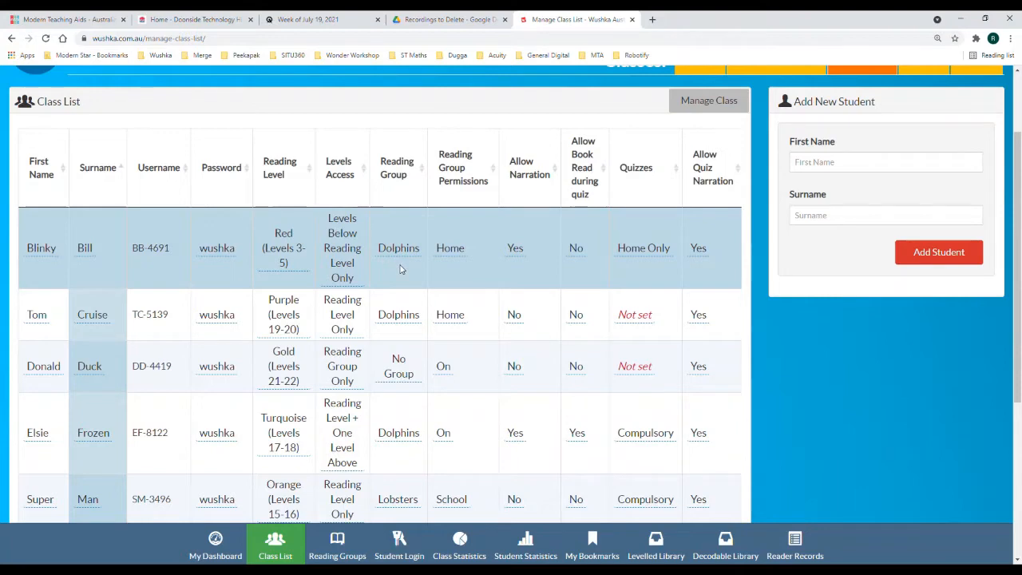
scroll(up, 3)
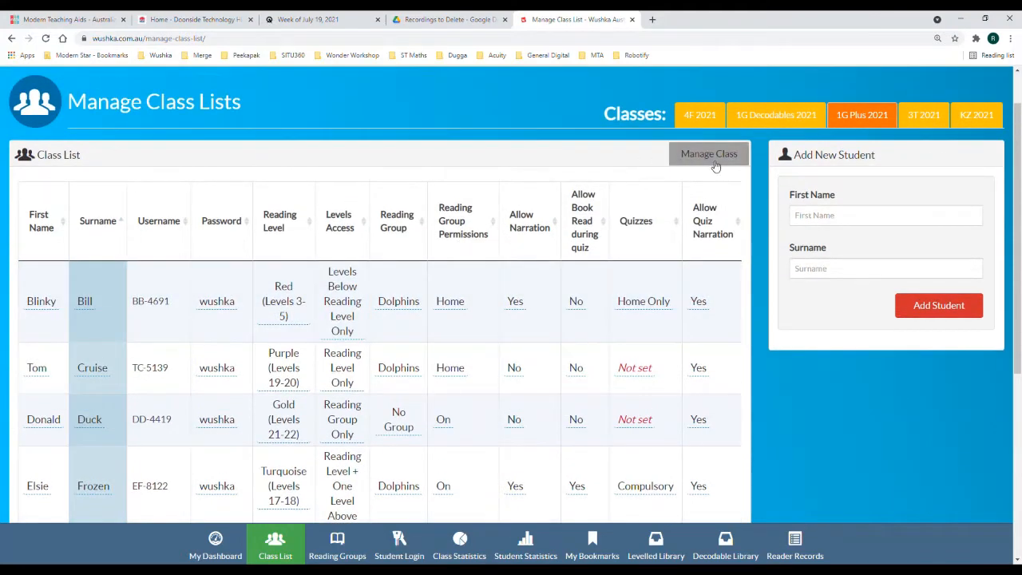
Create a new reading group named Donkeys via Manage Class > Create Reading Group
click(708, 153)
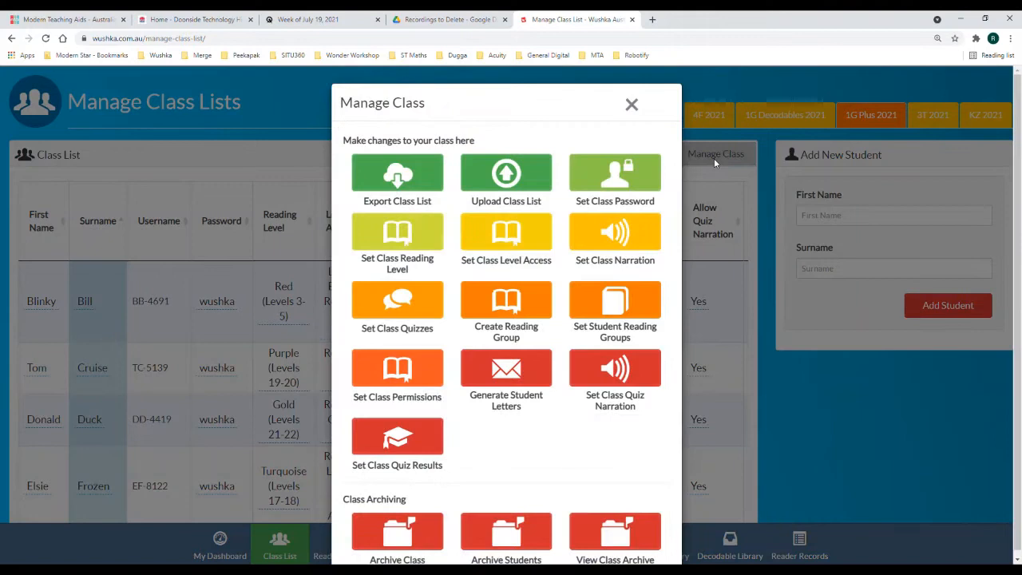
mouse_move(506, 301)
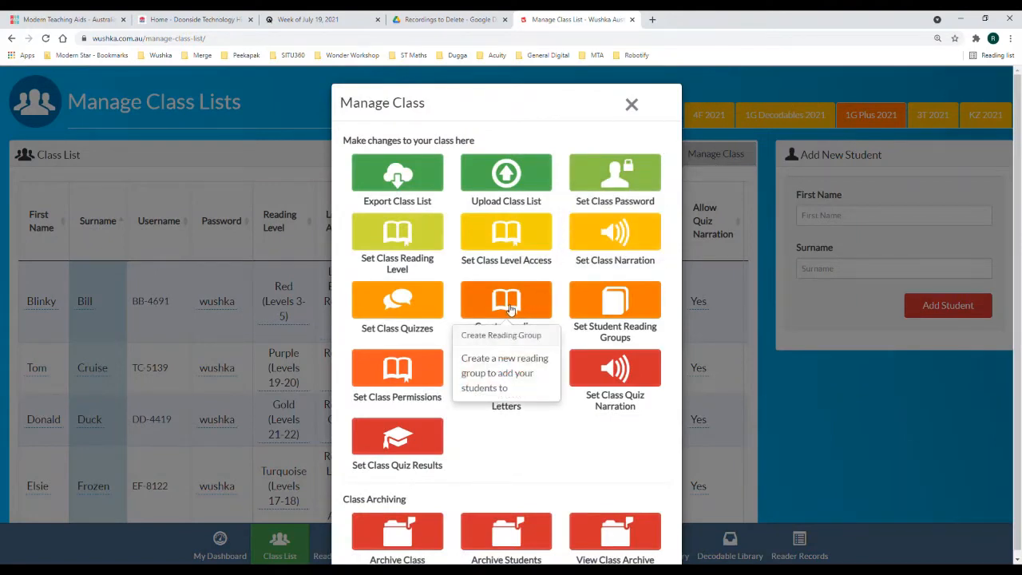
click(505, 301)
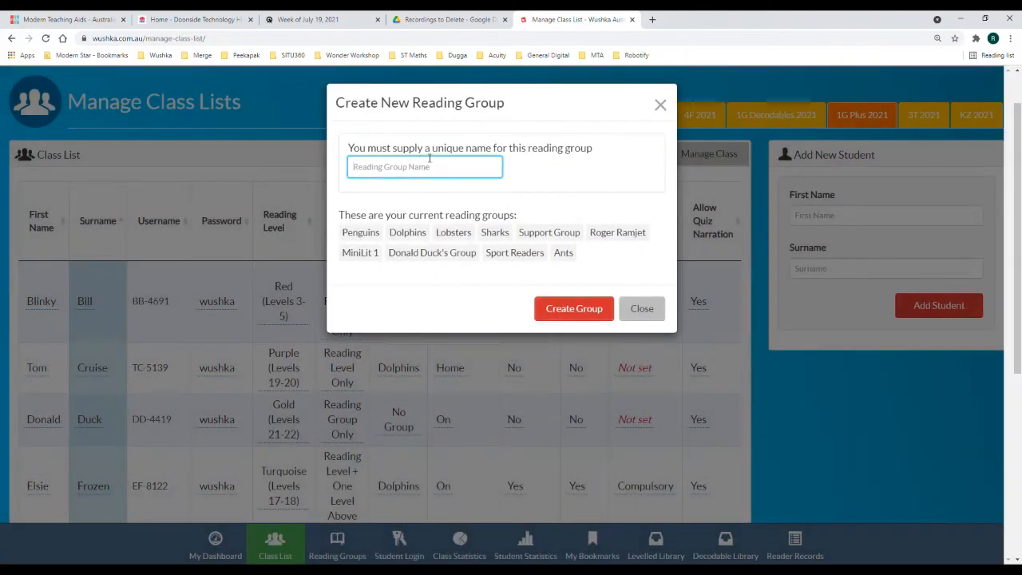
text(Donkeys)
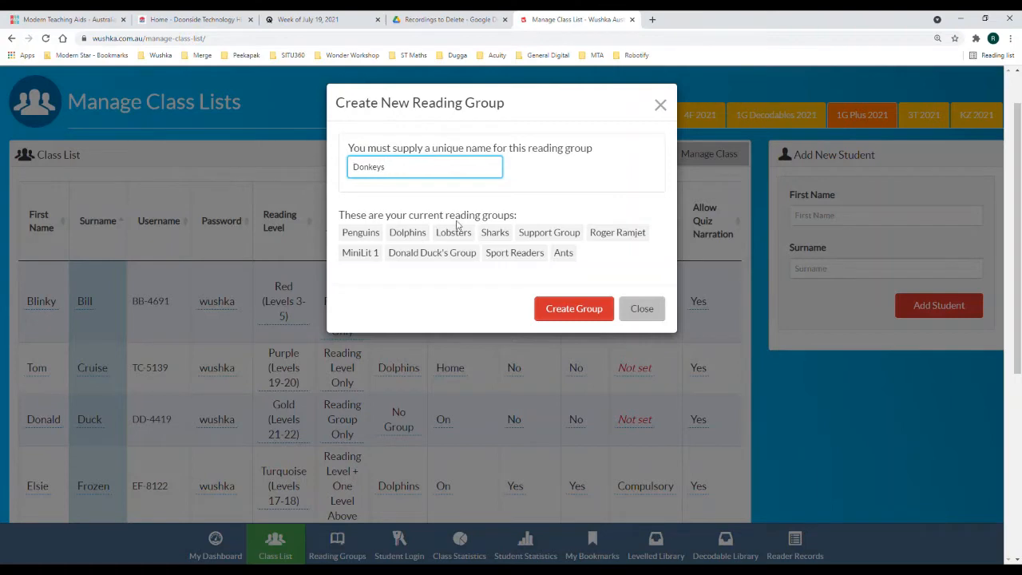
click(574, 308)
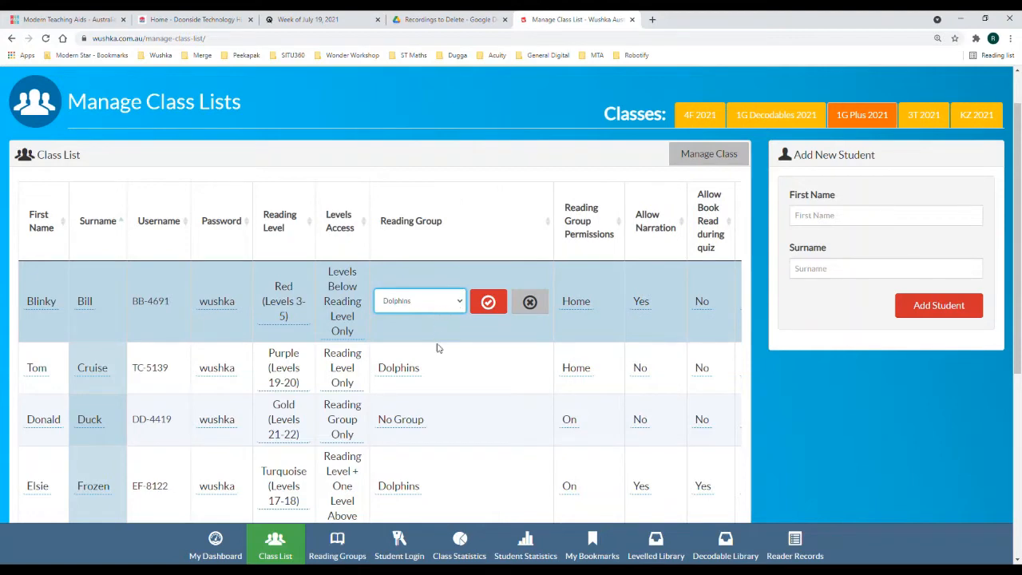
mouse_move(414, 512)
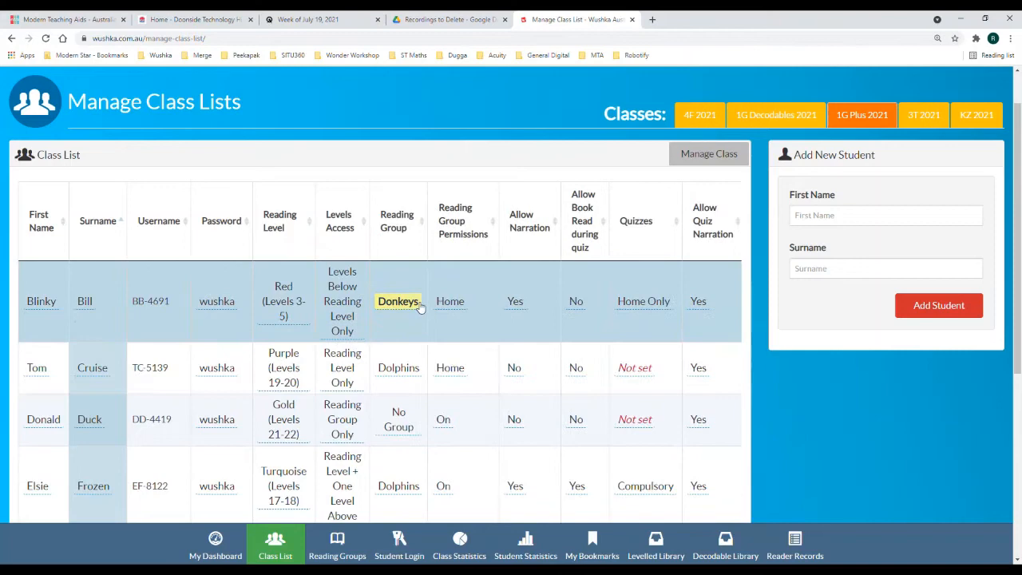
Scroll the class table to review groups after Blinky Bill's move to Donkeys
scroll(down, 3)
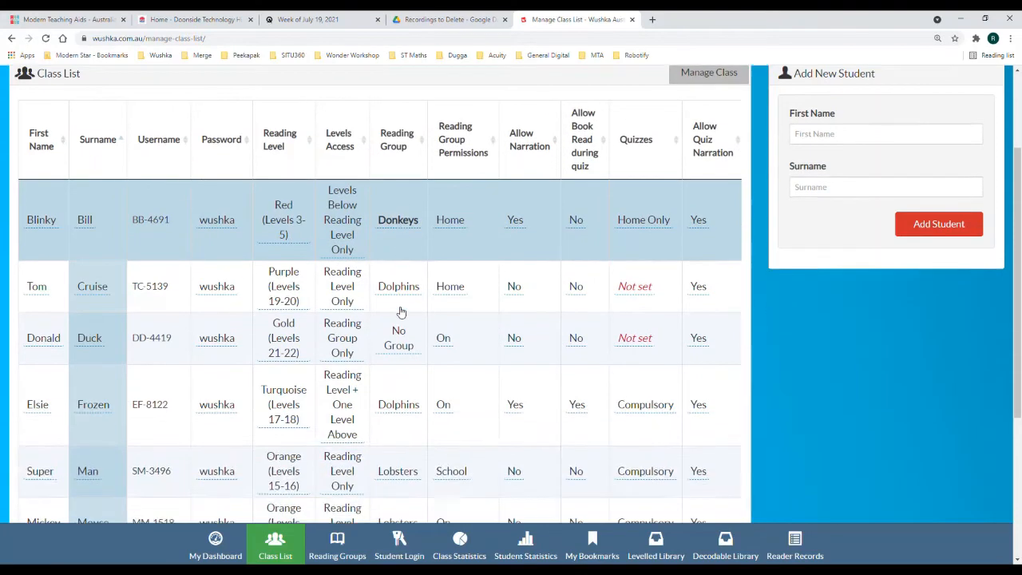
scroll(down, 3)
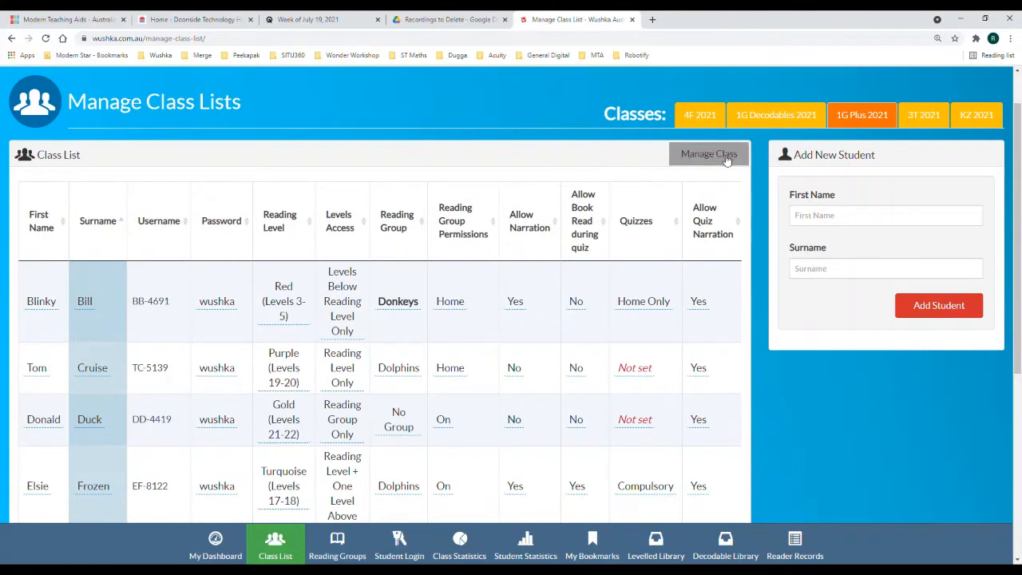
Use the bulk reading-group assignment tool, leaving groups unchanged with Blinky Bill in Donkeys
click(707, 154)
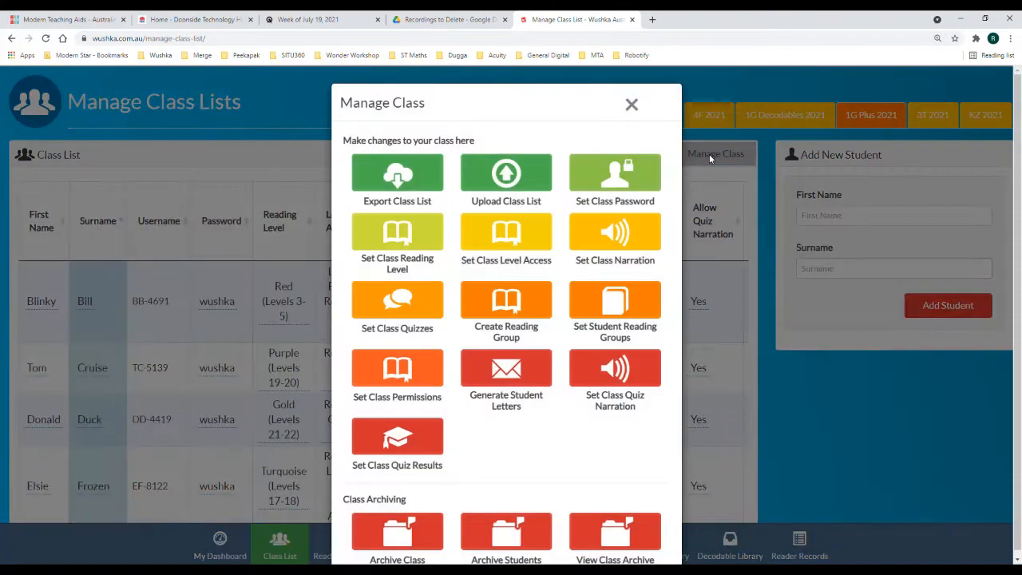
click(614, 312)
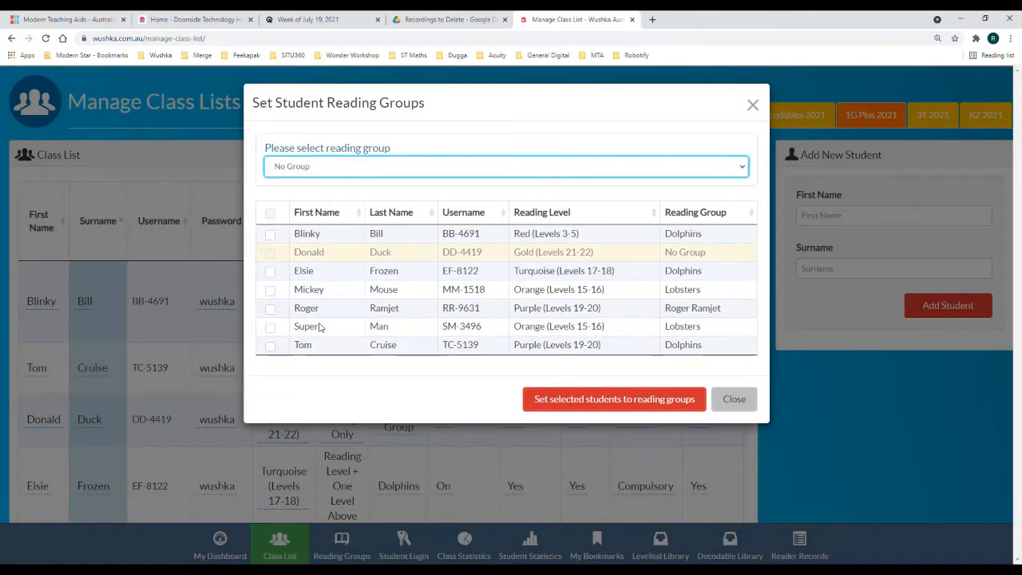
click(504, 166)
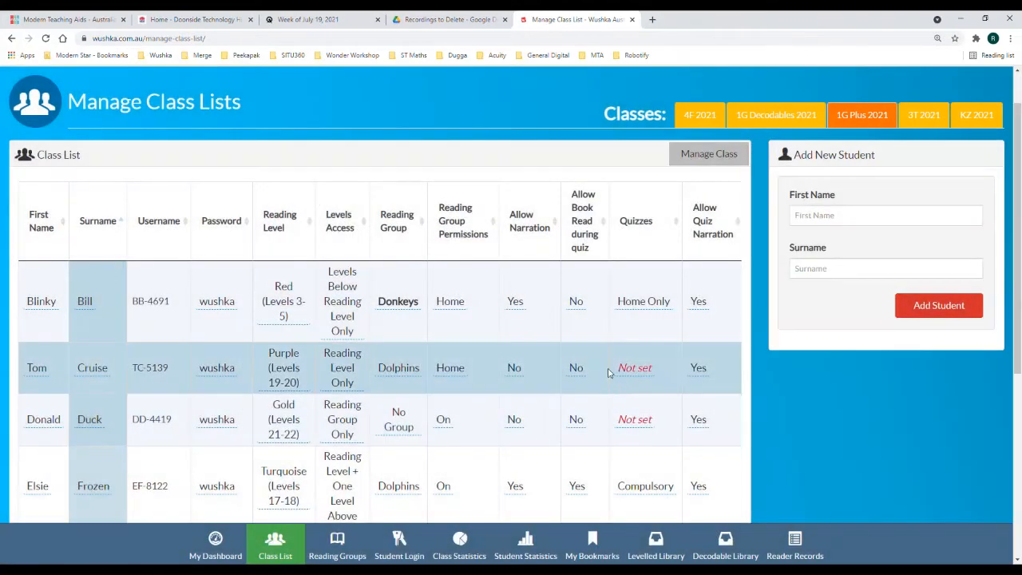
mouse_move(383, 357)
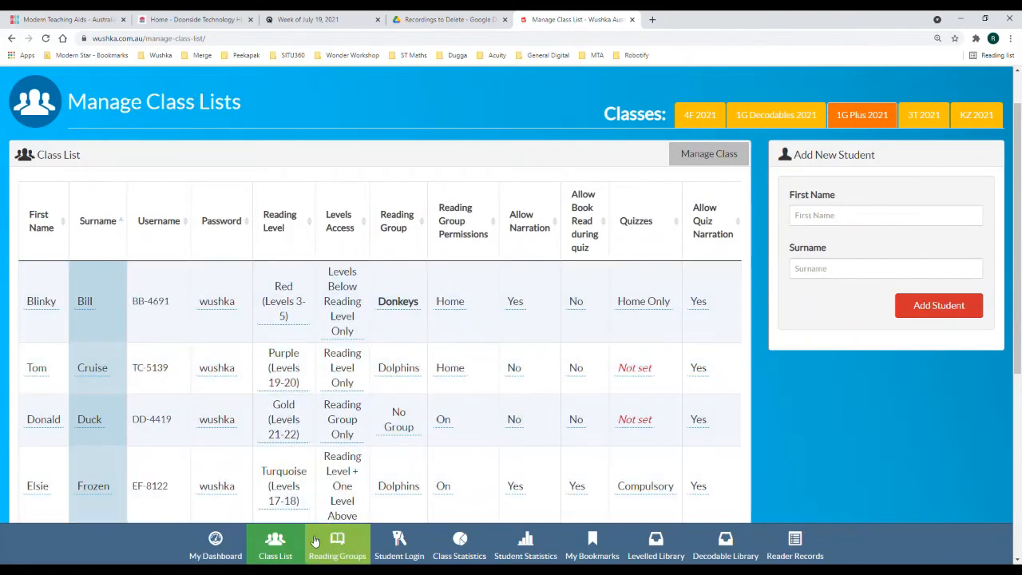
Show the Dolphins group on Manage Reading Groups, currently with no books and three students
click(337, 545)
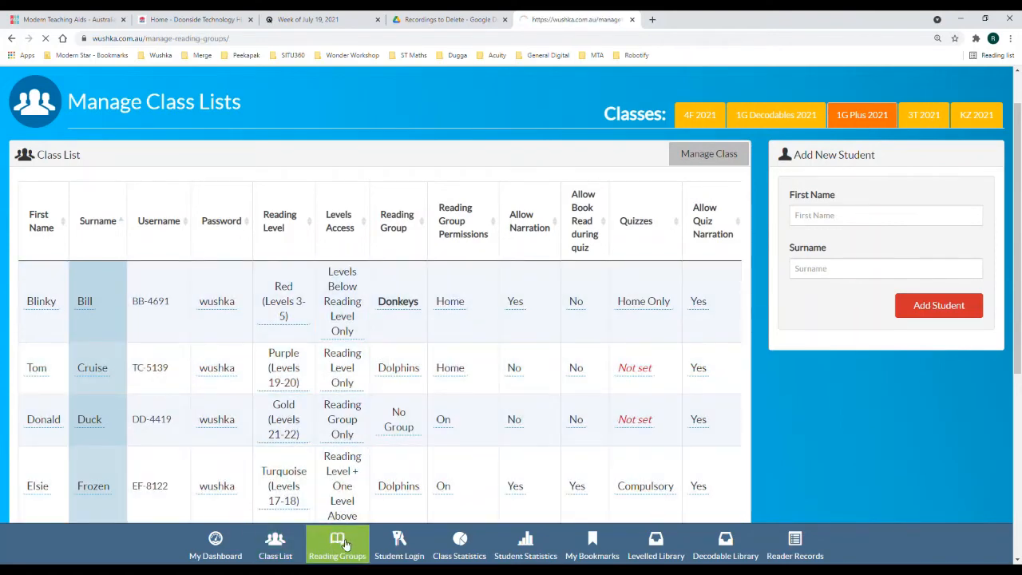
click(337, 544)
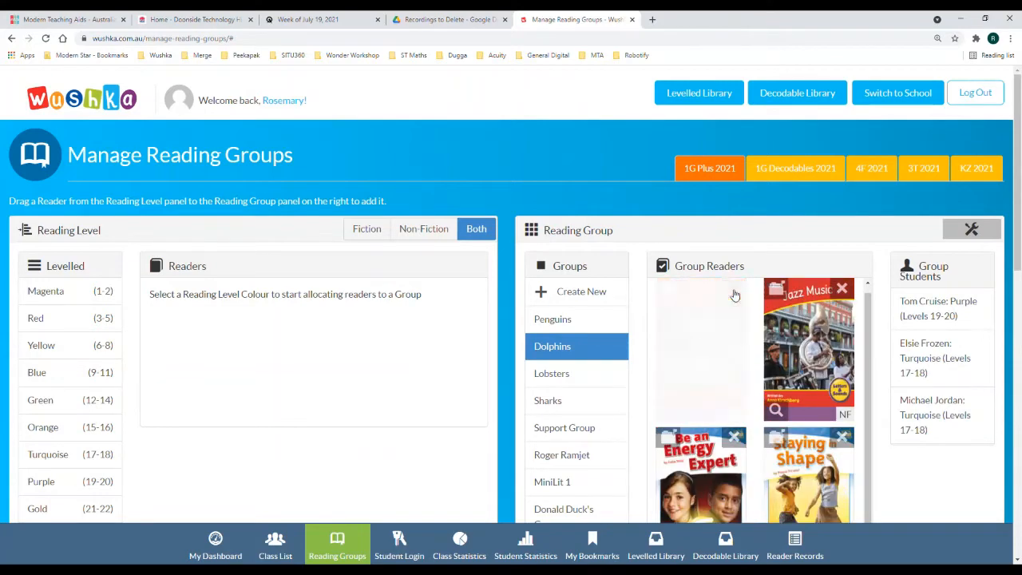
scroll(down, 3)
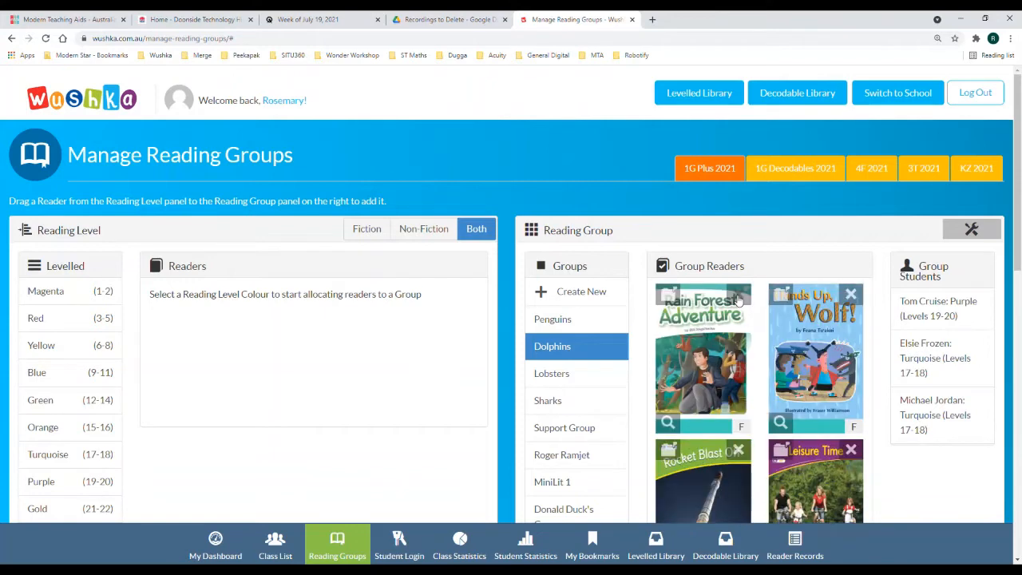
scroll(down, 3)
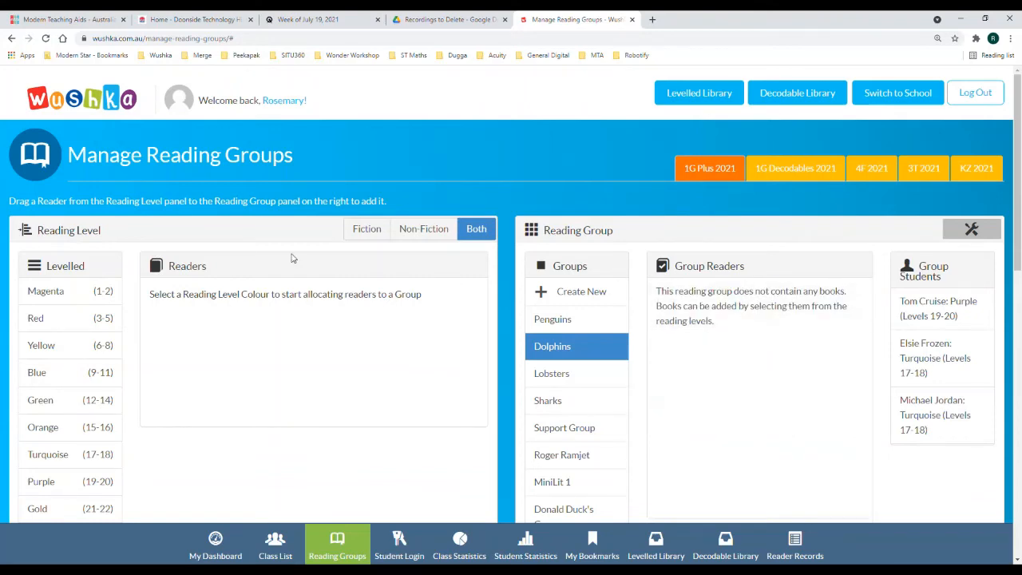
List Turquoise-level readers and stock Dolphins with books such as Mummy's Tale and Elephant Race
scroll(down, 3)
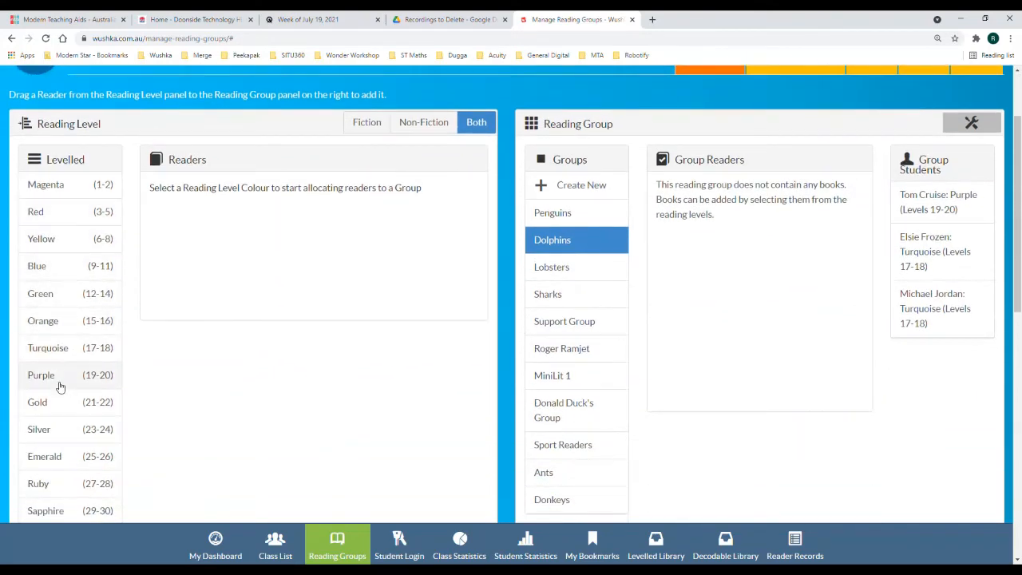
click(48, 347)
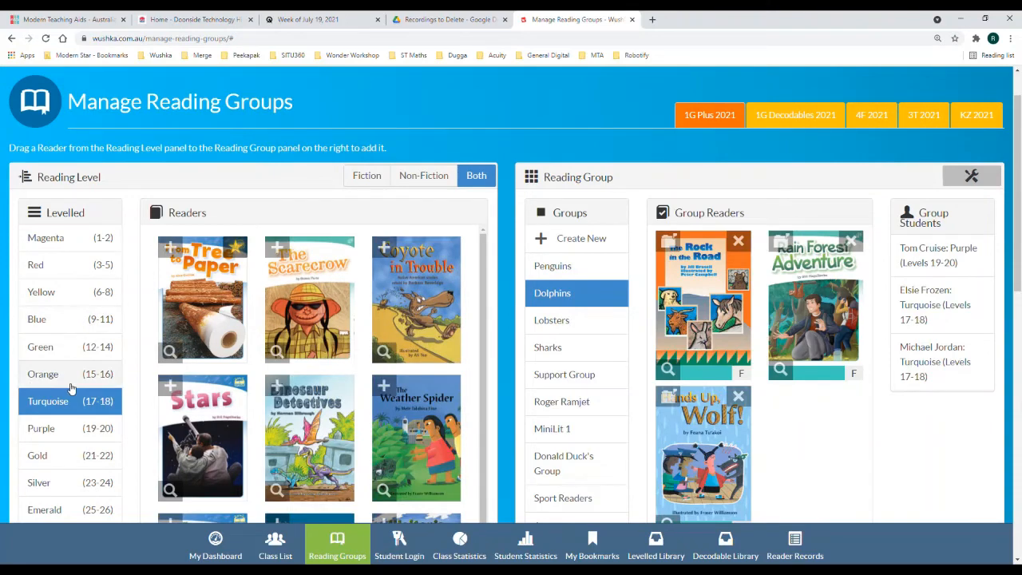
scroll(down, 3)
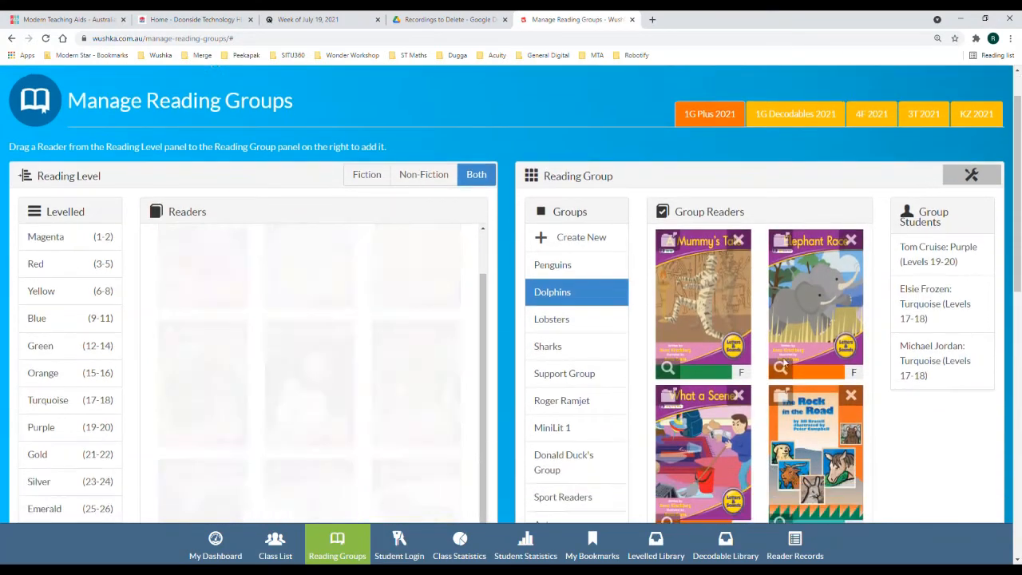
scroll(down, 3)
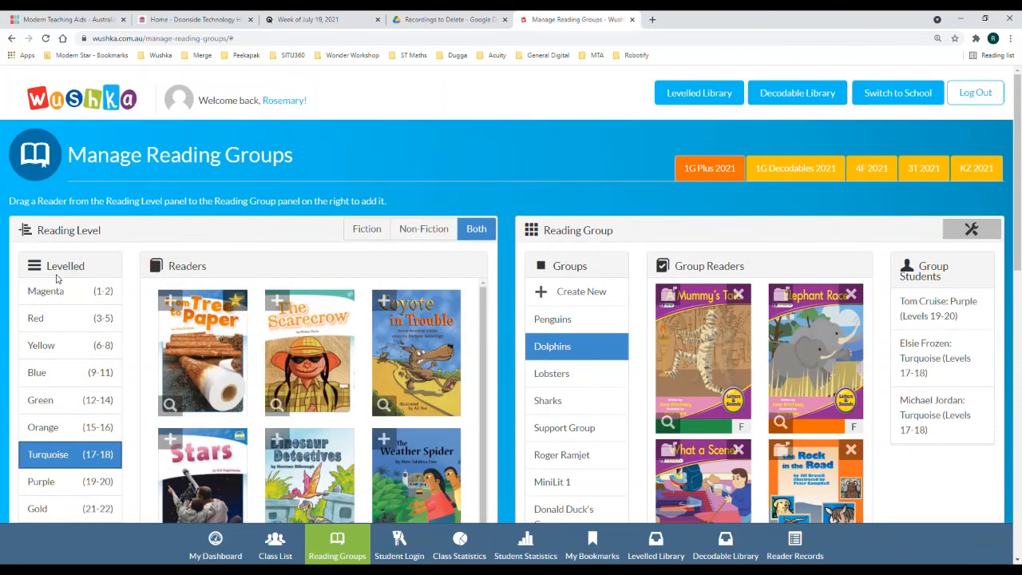
mouse_move(251, 308)
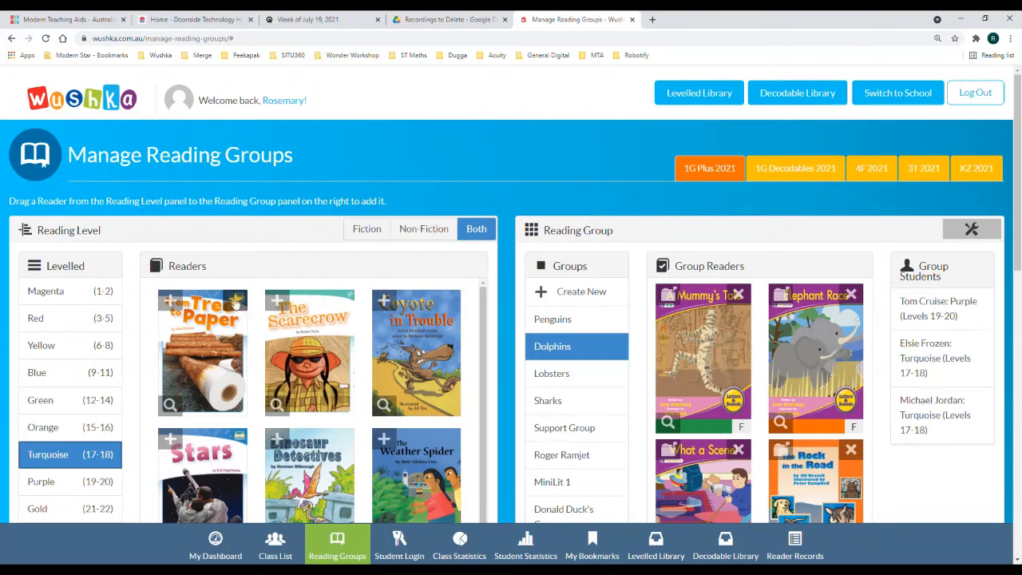
mouse_move(238, 308)
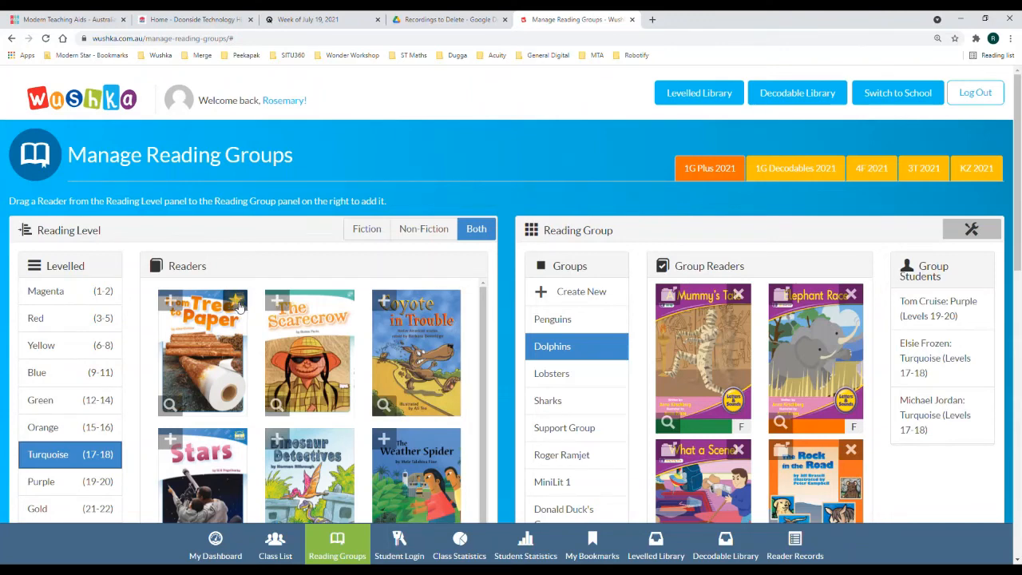
mouse_move(271, 338)
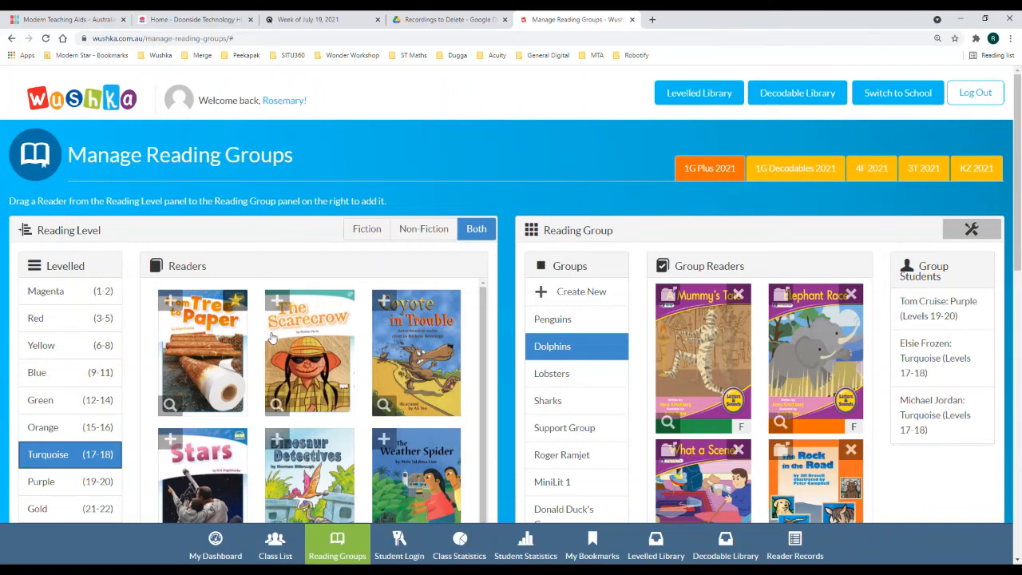
scroll(down, 3)
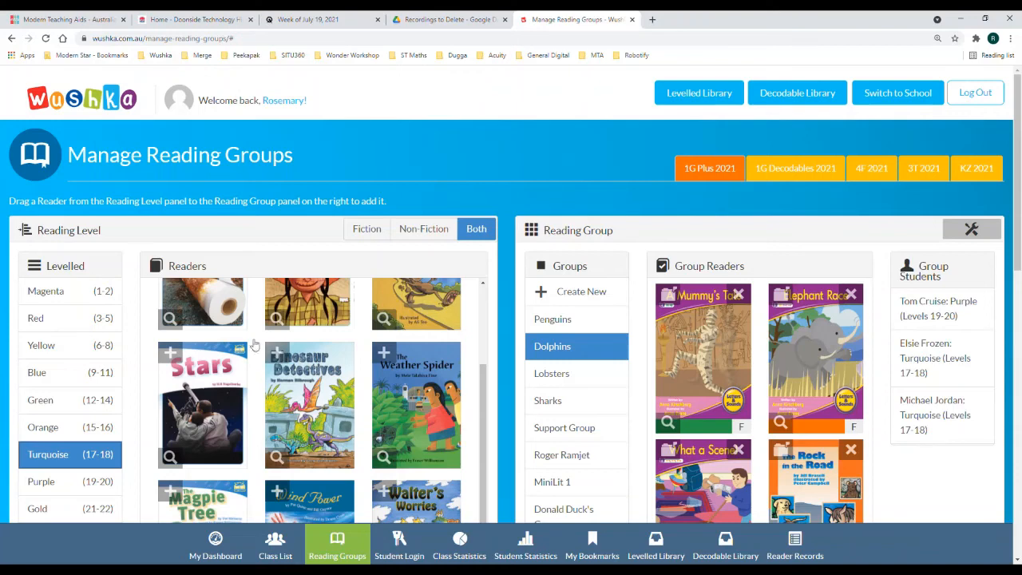
Log in as Dolphins student Elsie and view the group's six books in the levelled library
click(398, 545)
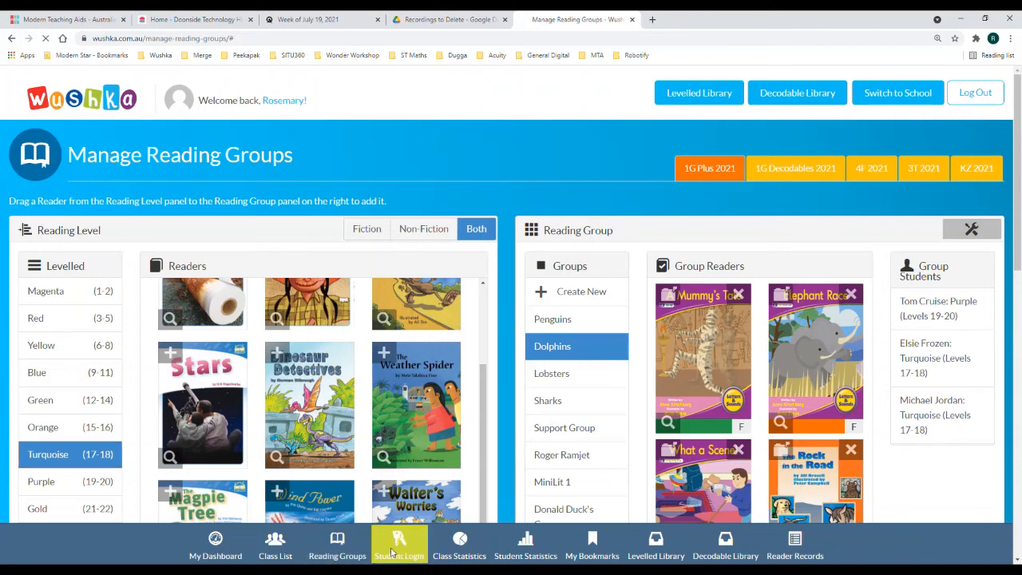
click(398, 546)
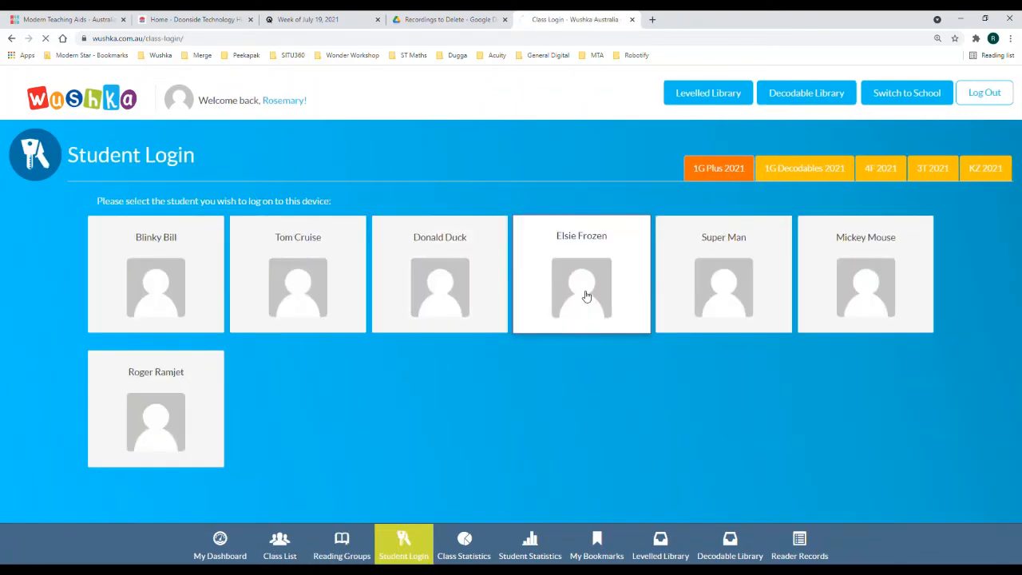
click(581, 288)
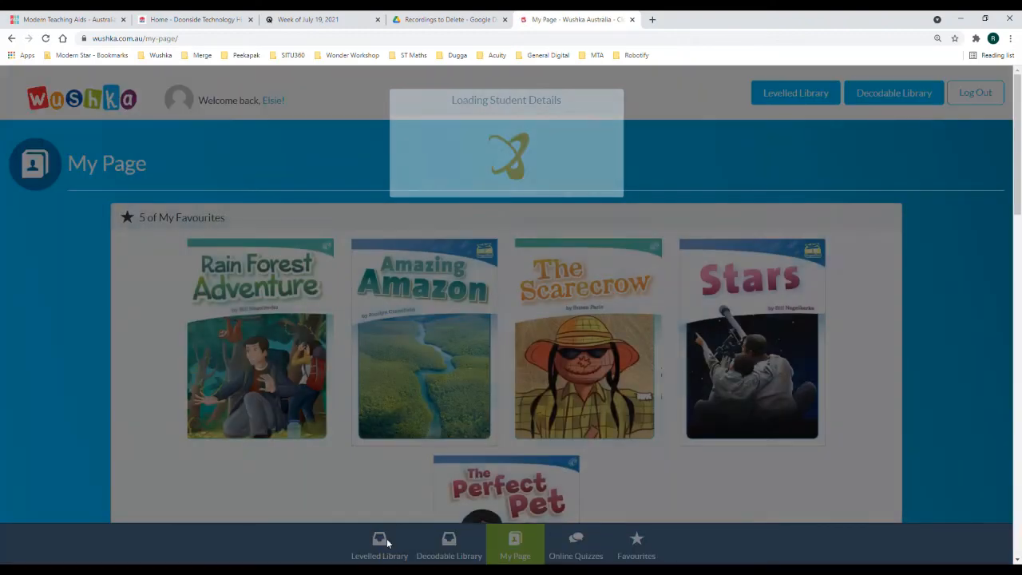
click(795, 92)
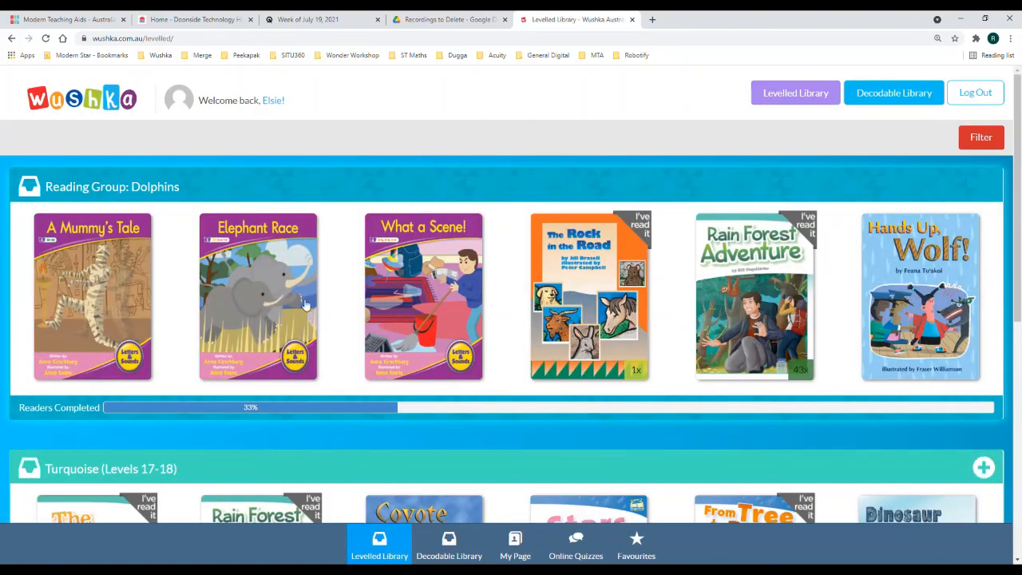
mouse_move(157, 204)
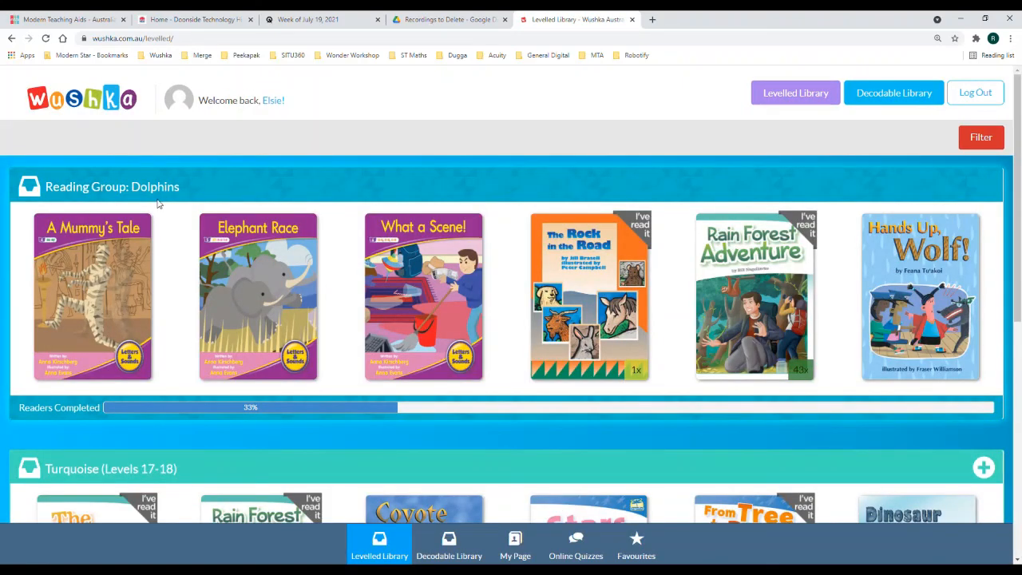